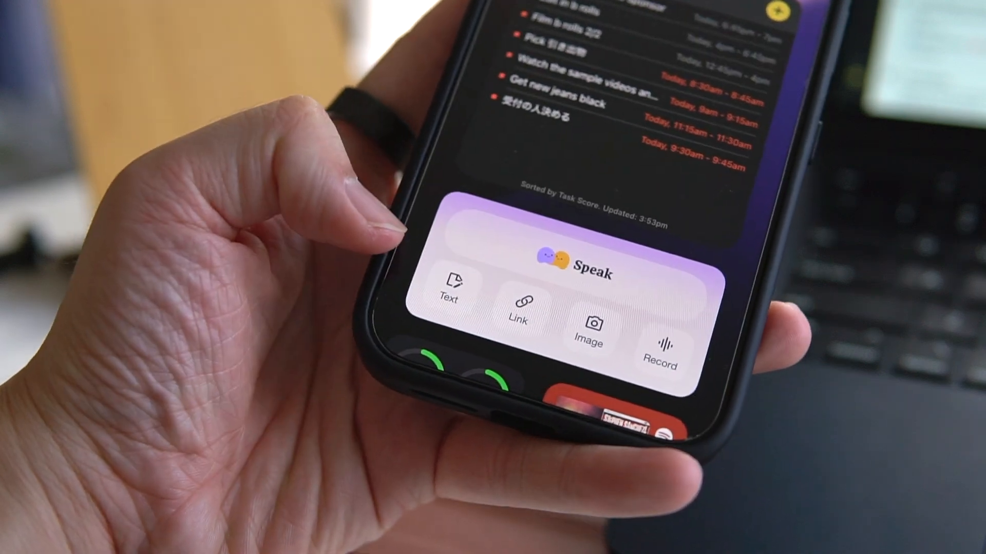
Step: Save the Brave Manifest V3 article link to Me.bot via the extension popup
click(452, 290)
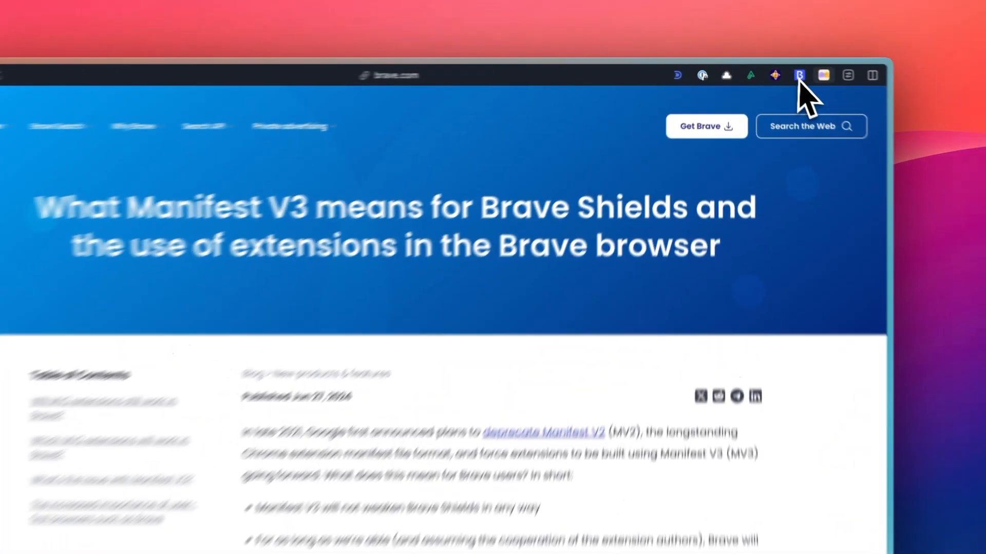
click(844, 79)
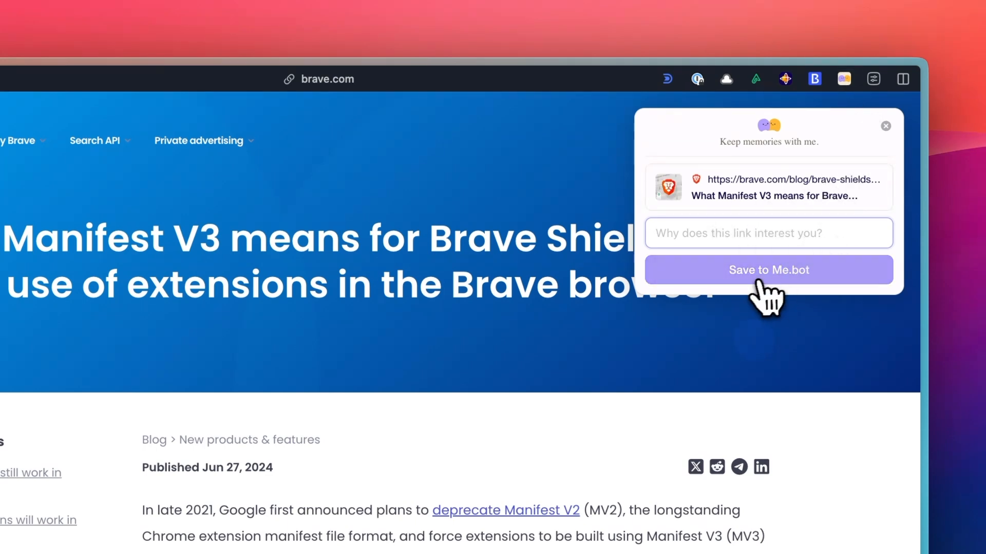
click(768, 270)
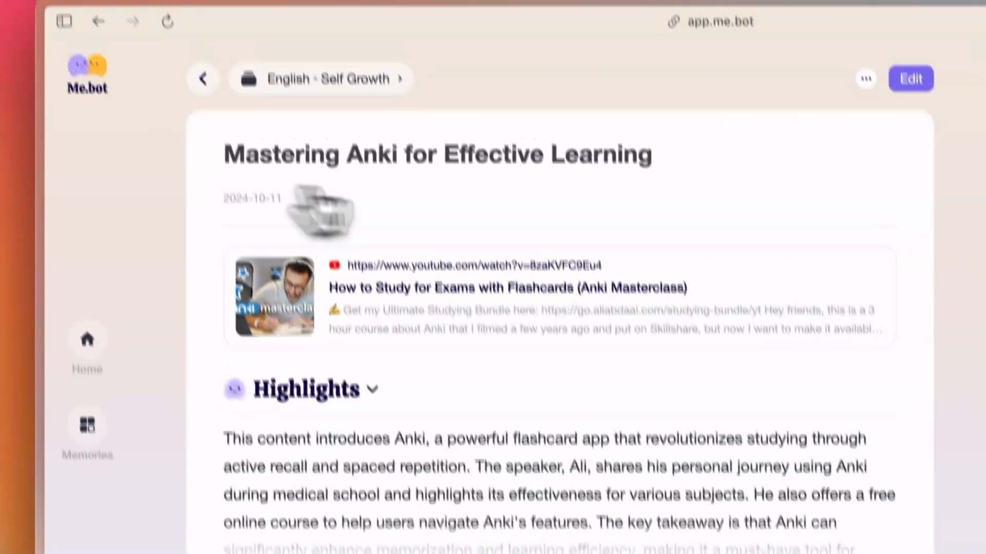
Step: Scroll the Mastering Anki memory to its Highlights and Connect the dots insights
scroll(down, 3)
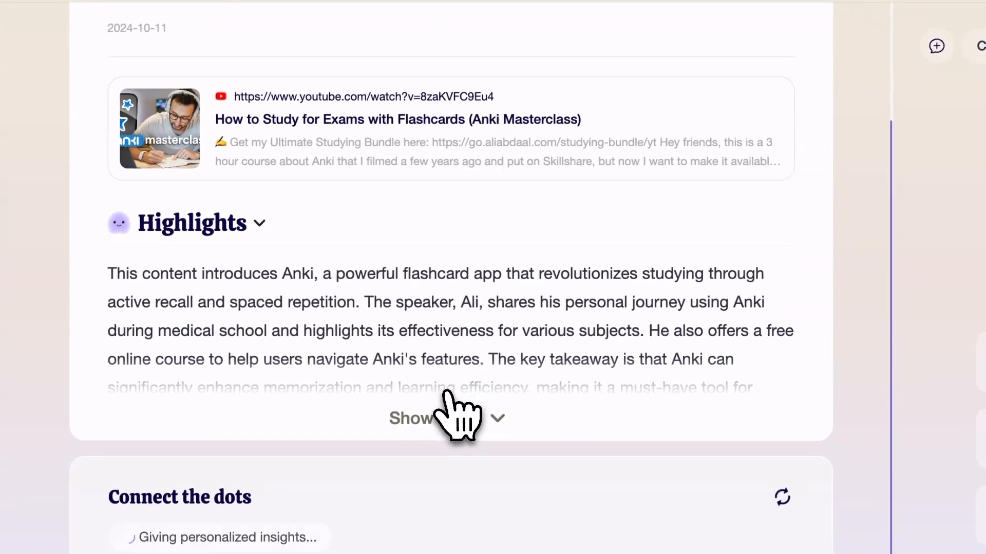
scroll(down, 3)
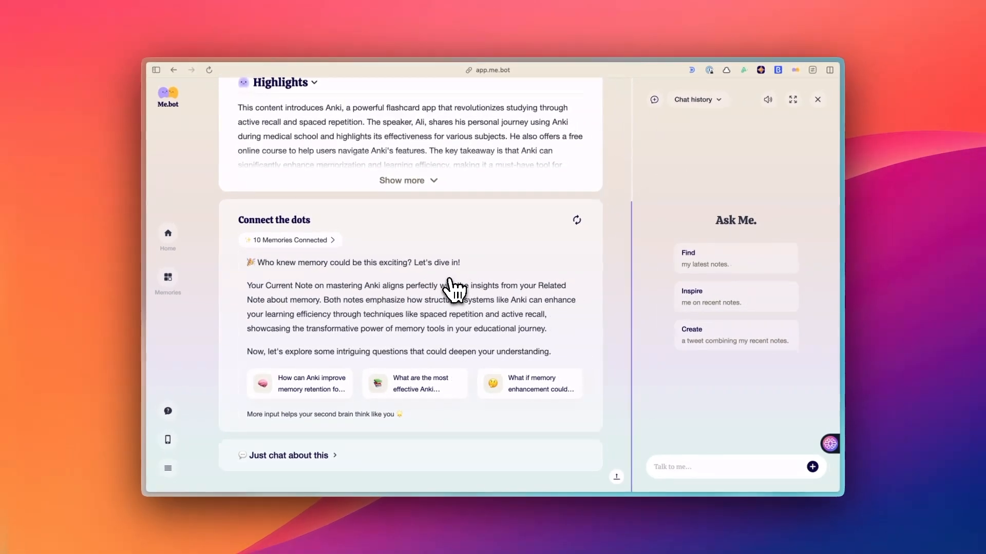
mouse_move(521, 296)
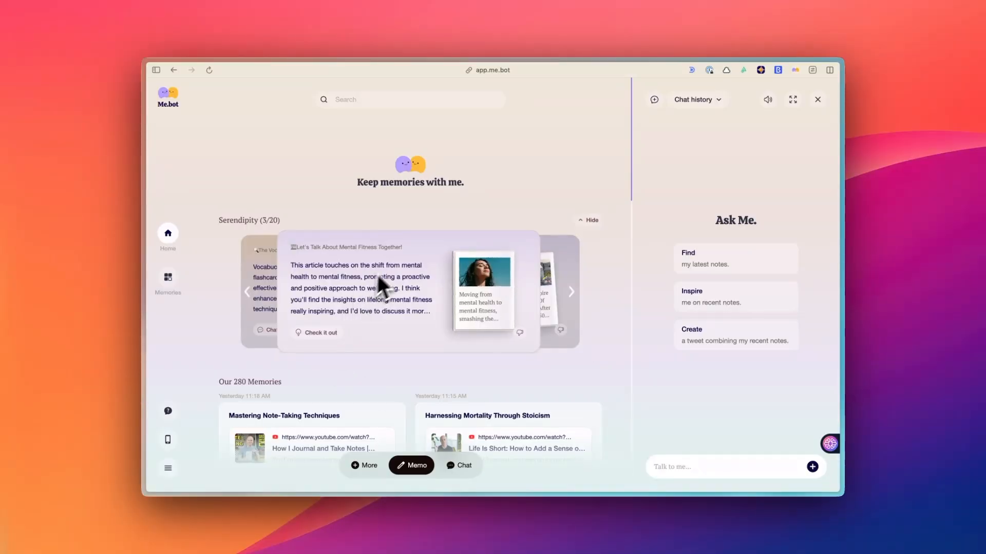
Step: Add a topic named 'New project' in Memories and browse the topic list
click(167, 278)
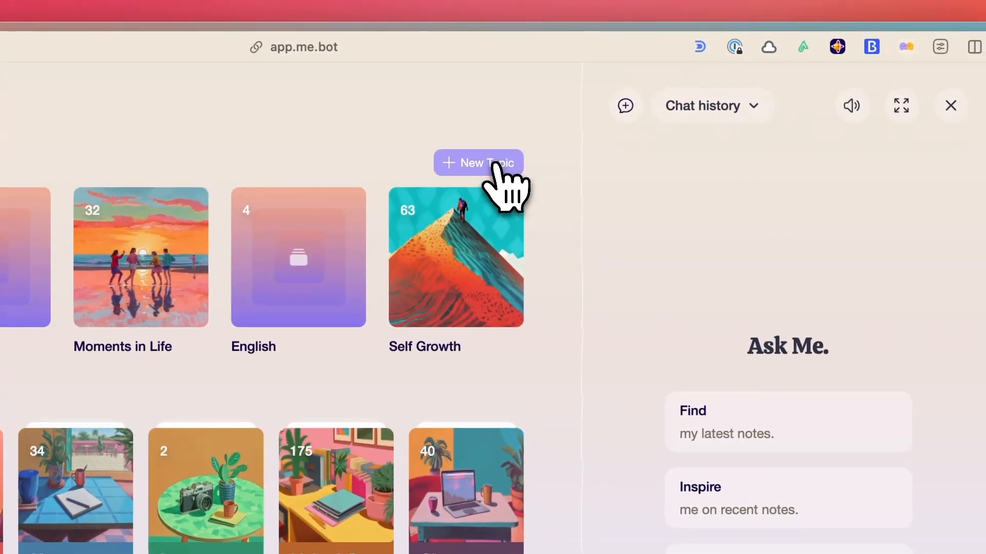
click(478, 164)
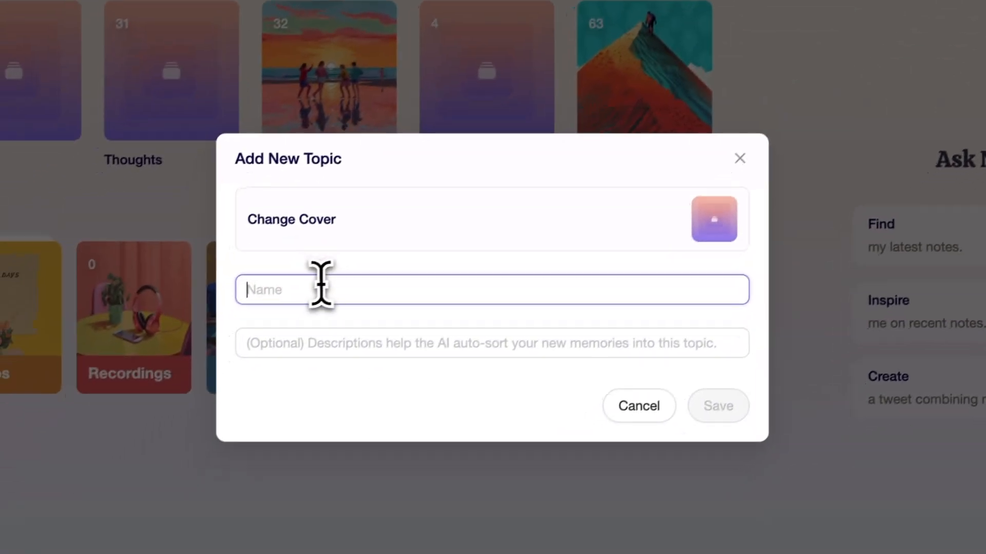
text(New p)
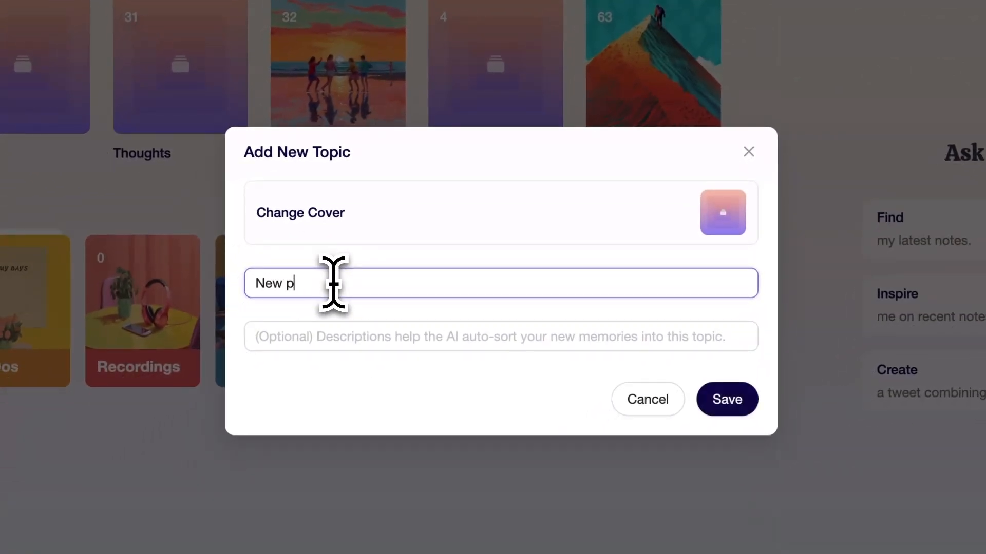
text(roject ...)
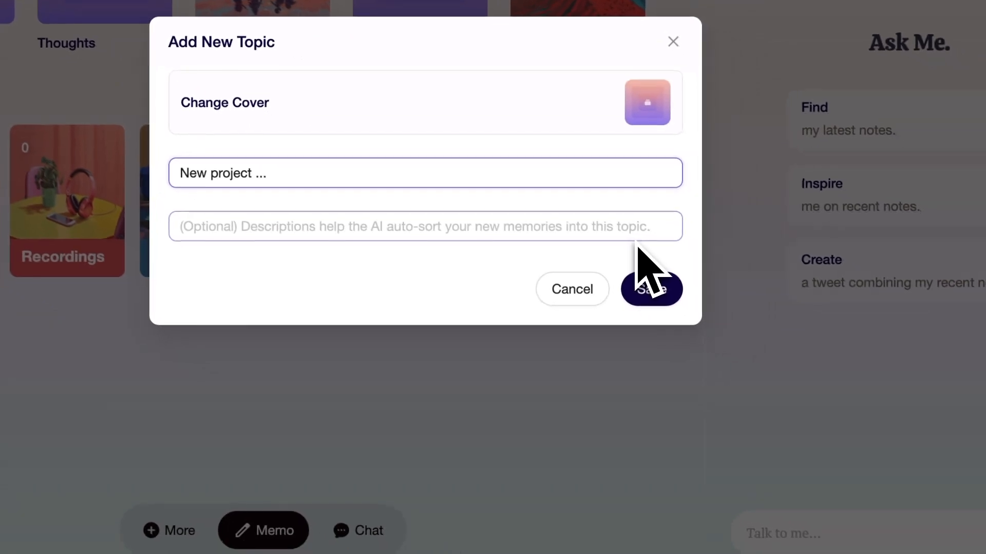
click(651, 290)
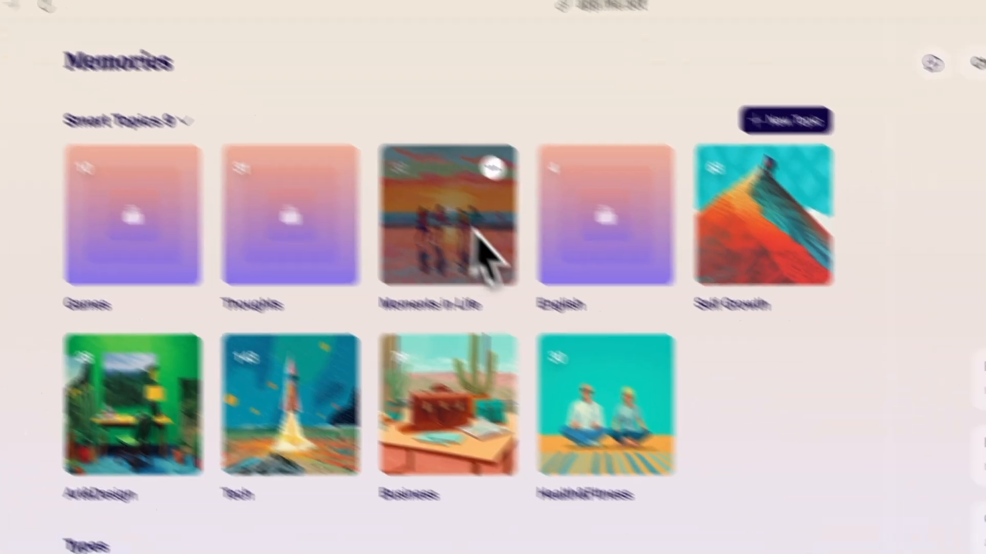
scroll(down, 3)
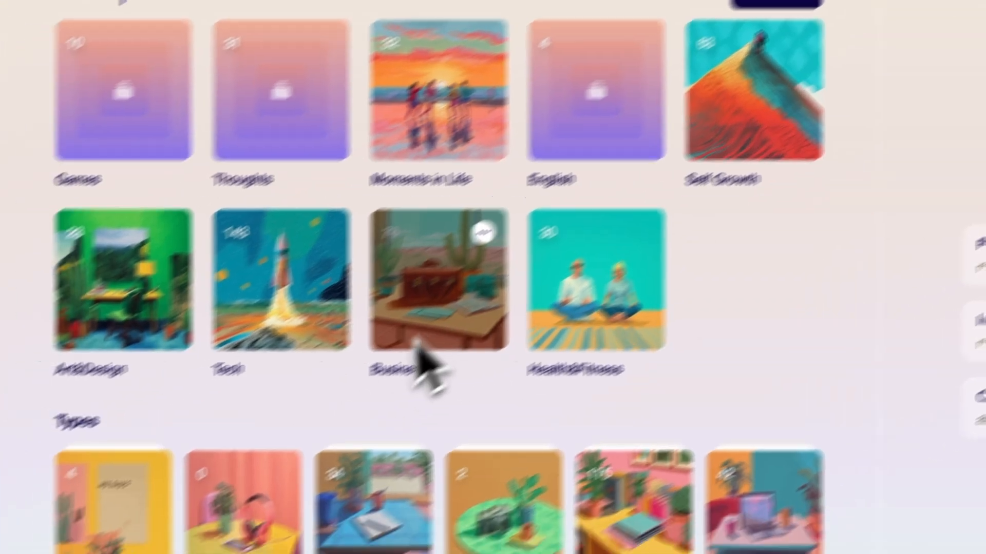
scroll(down, 3)
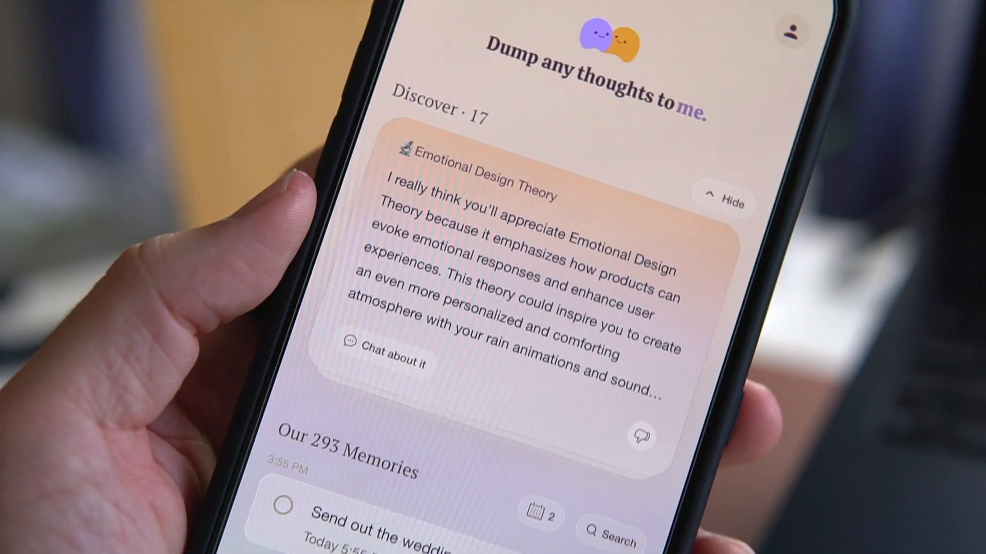
scroll(down, 3)
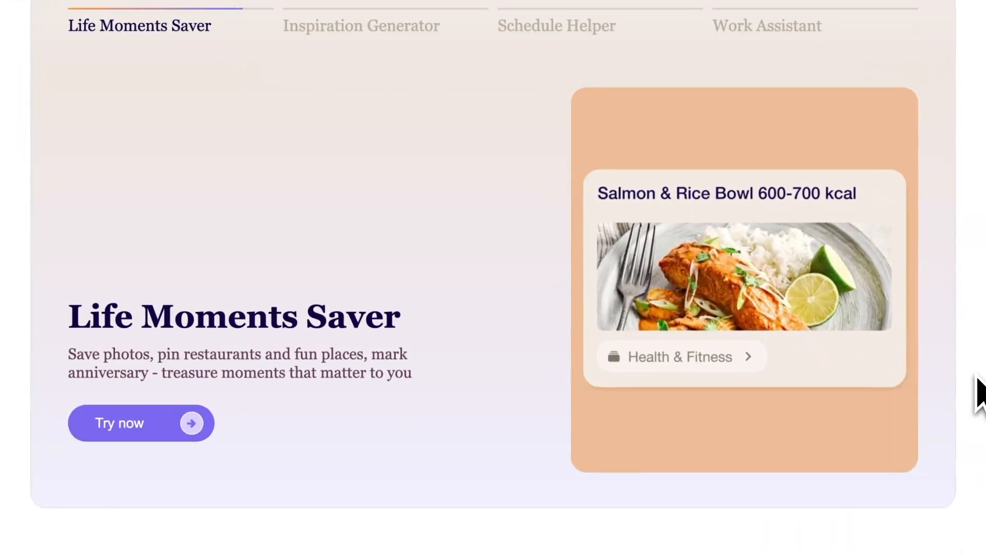
click(360, 26)
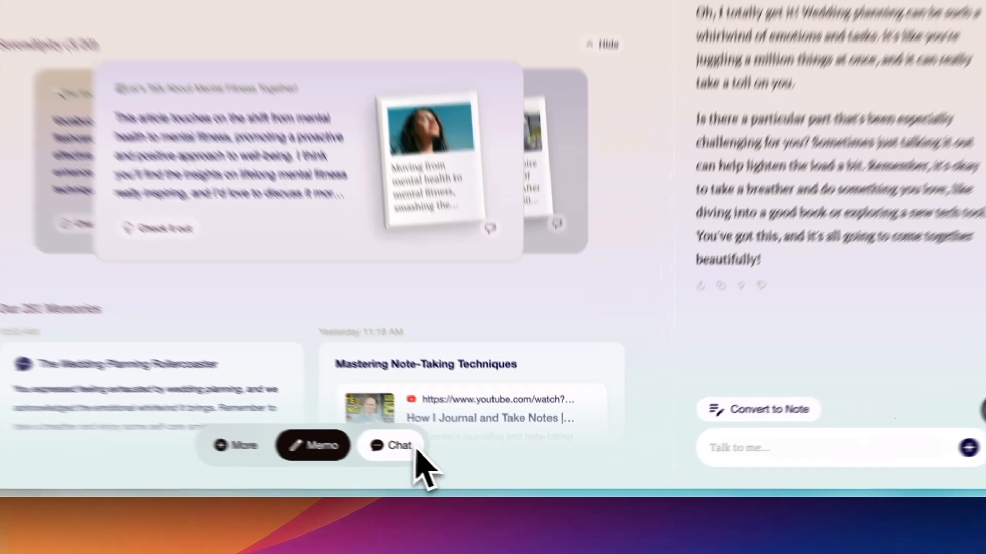
Step: Switch to Chat and read Ask Me's reply about exhausting wedding planning
click(392, 444)
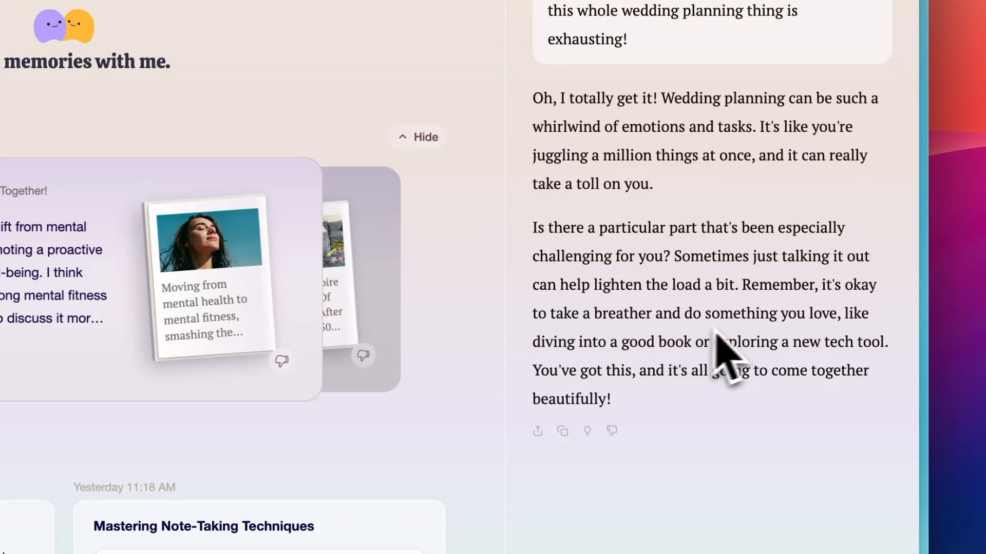
mouse_move(659, 387)
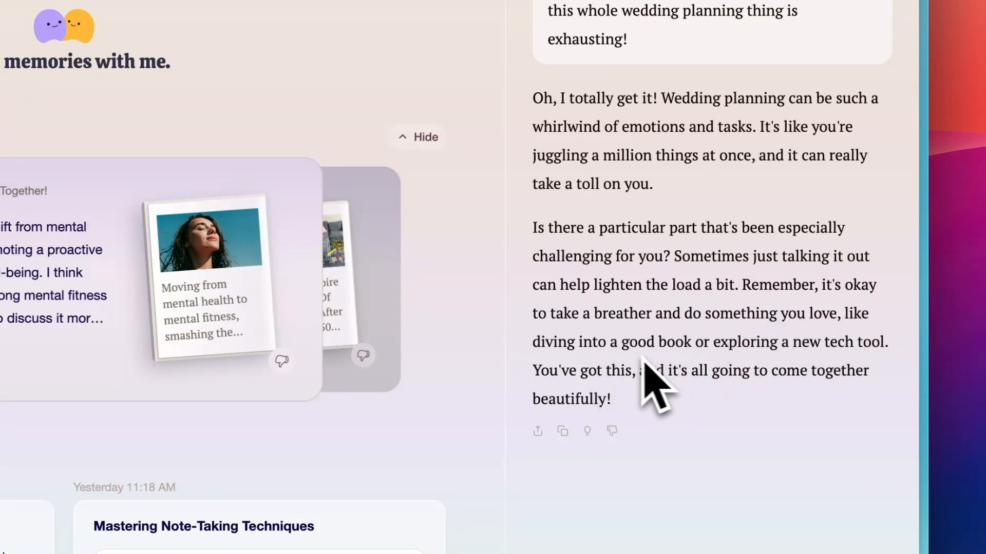
mouse_move(858, 387)
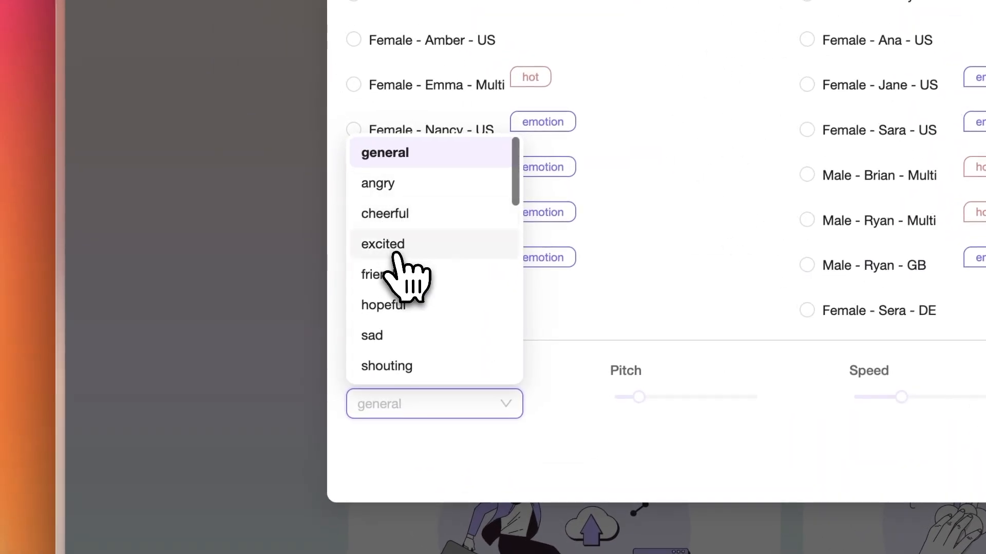
Step: Send the message about a work project with a strongly disliked colleague
scroll(down, 3)
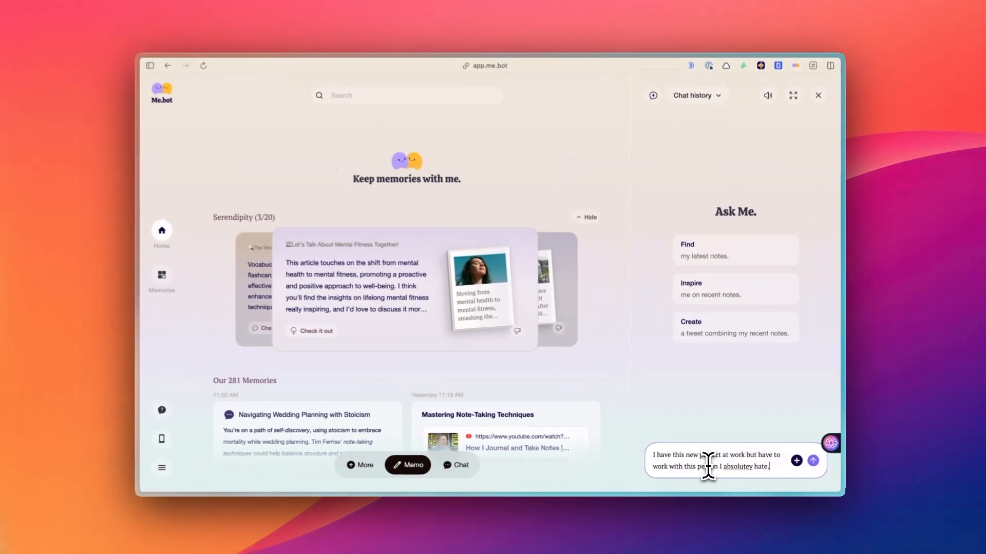
click(813, 461)
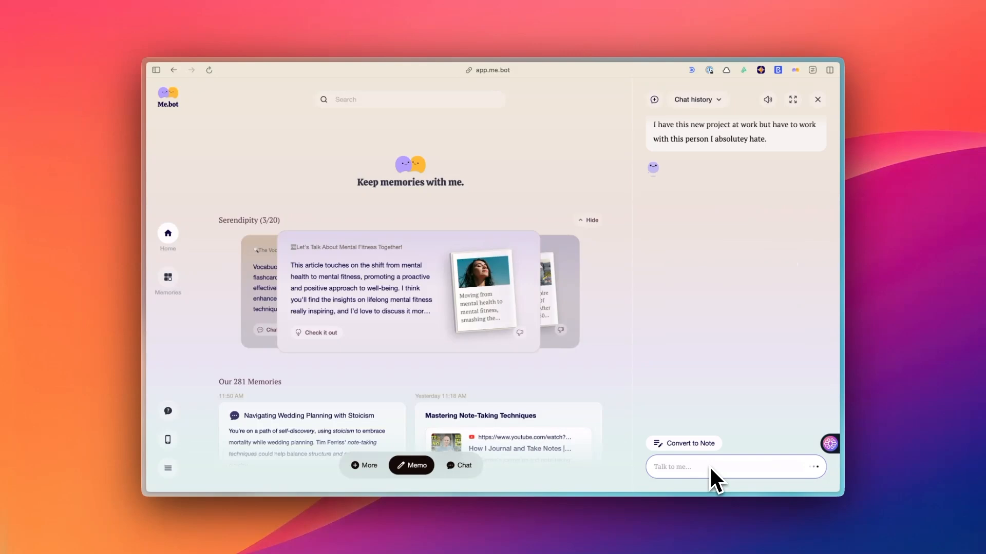